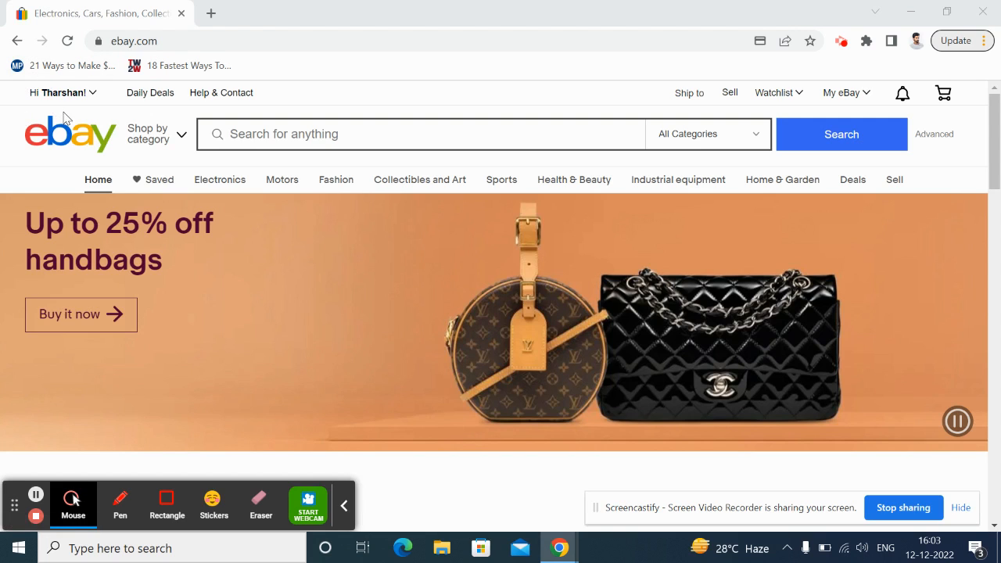
Open Account settings from the 'Hi' greeting menu
{"action": "left_click", "coordinate": [58, 93]}
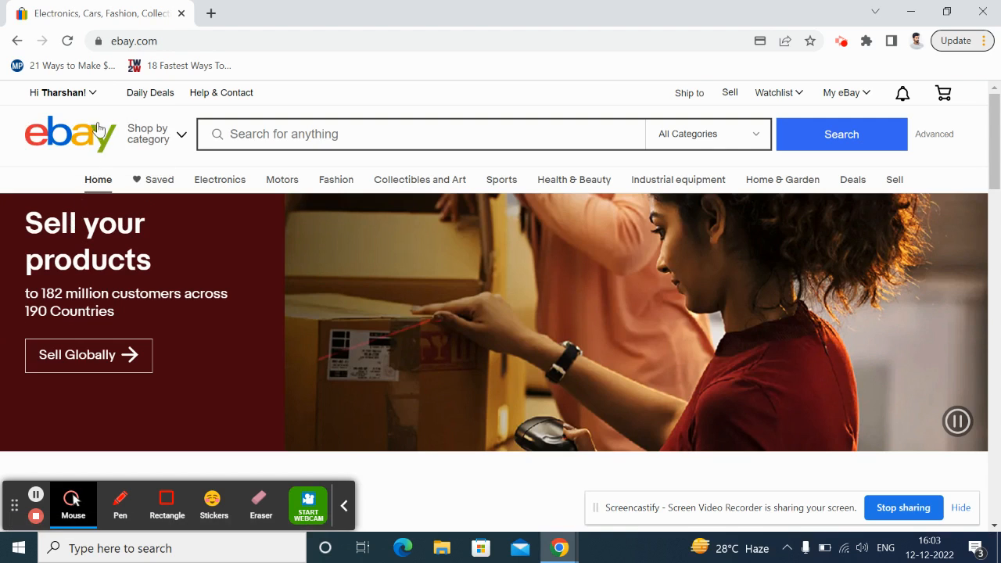
{"action": "left_click", "coordinate": [59, 92]}
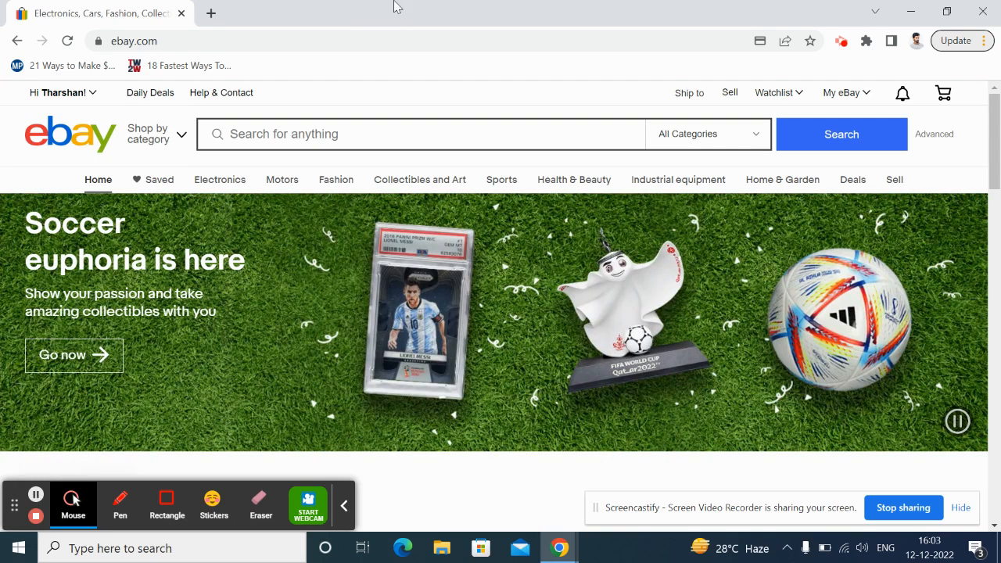
{"action": "left_click", "coordinate": [59, 92]}
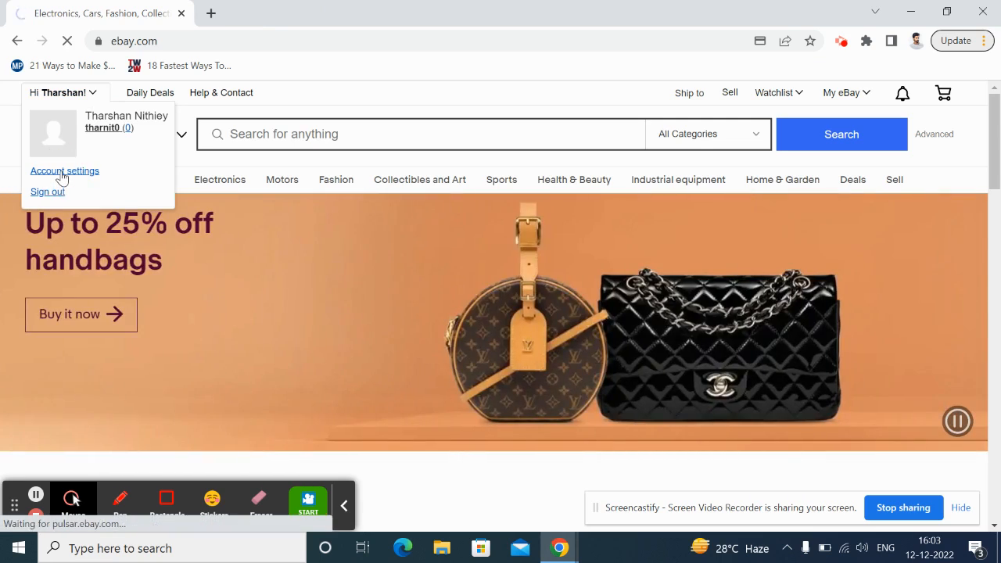
{"action": "left_click", "coordinate": [64, 170]}
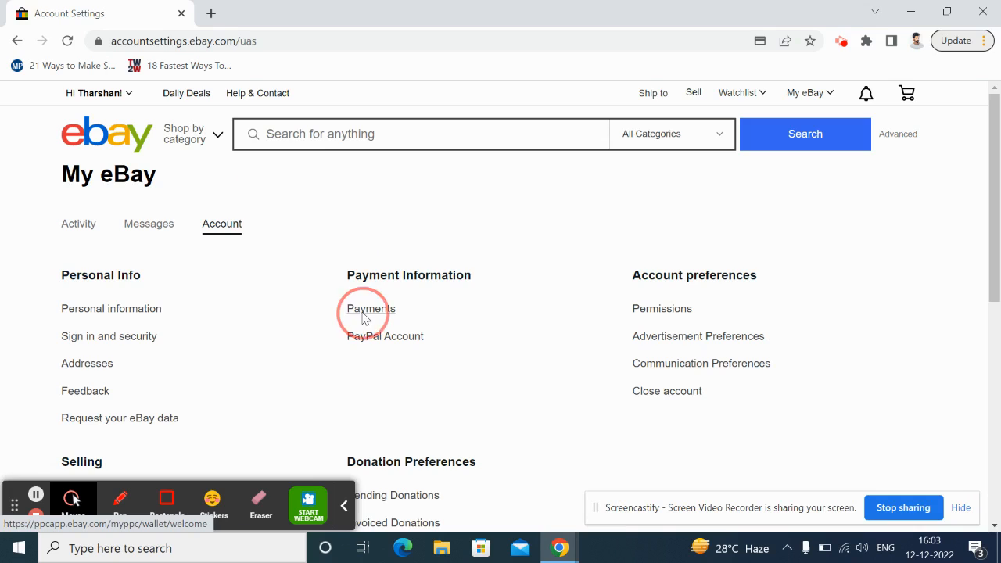
{"action": "left_click", "coordinate": [370, 308]}
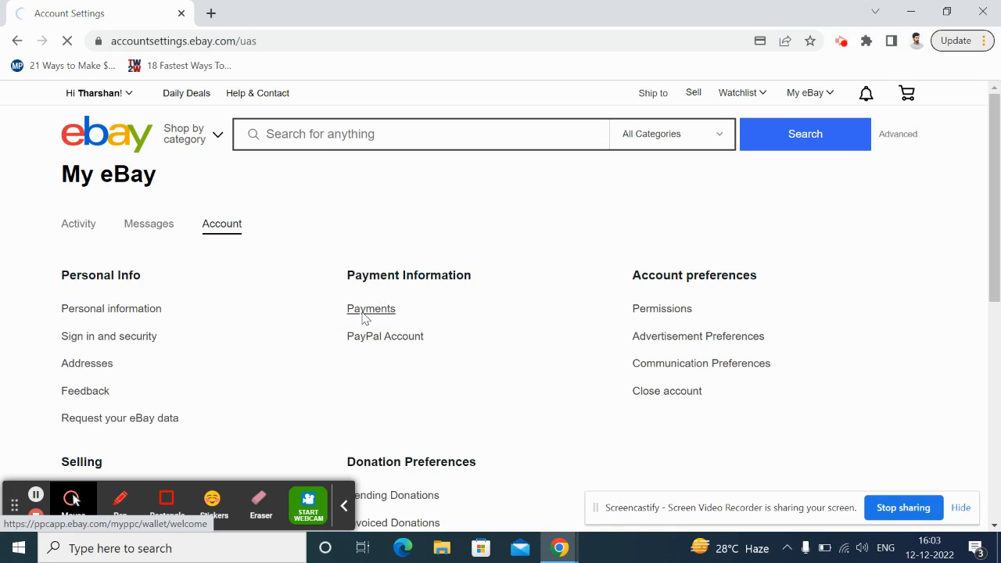
{"action": "left_click", "coordinate": [371, 308]}
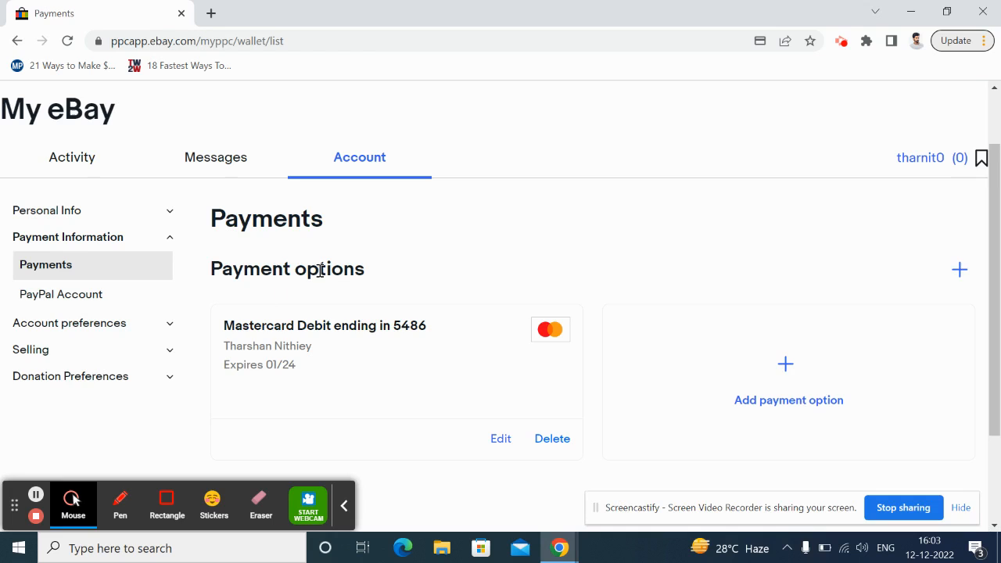
{"action": "scroll", "scroll_direction": "down", "scroll_amount": 3}
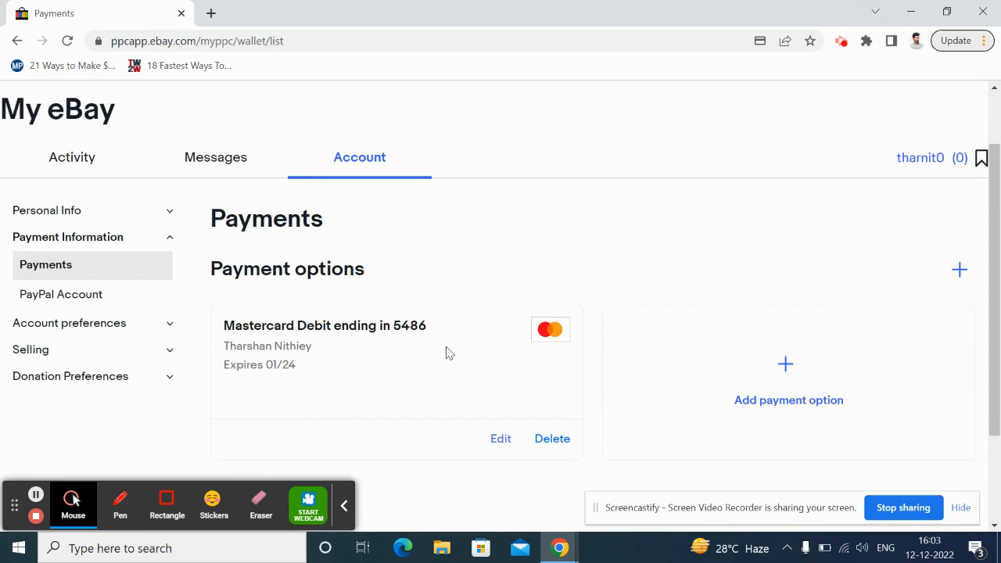
{"action": "scroll", "scroll_direction": "down", "scroll_amount": 3}
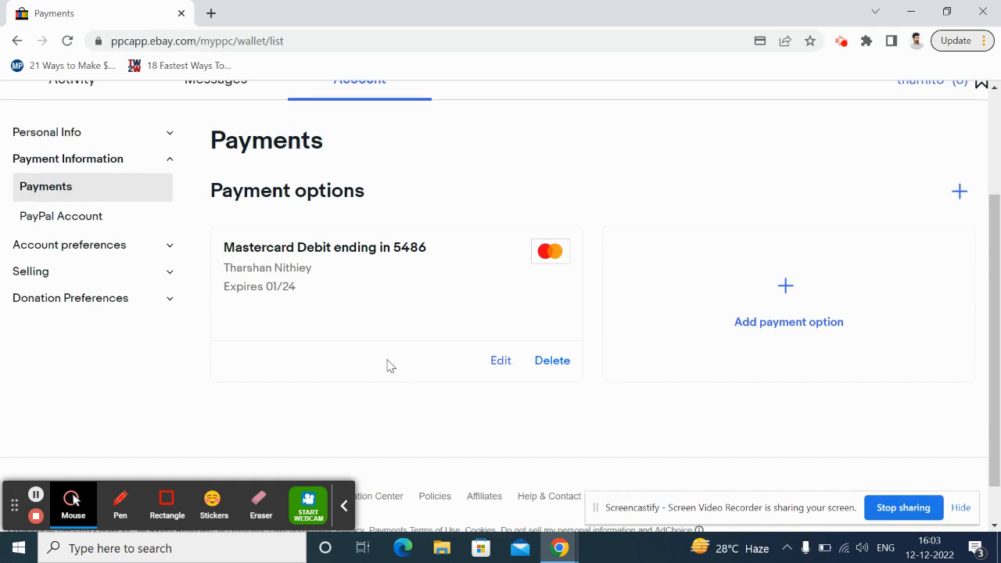
{"action": "mouse_move", "coordinate": [537, 329]}
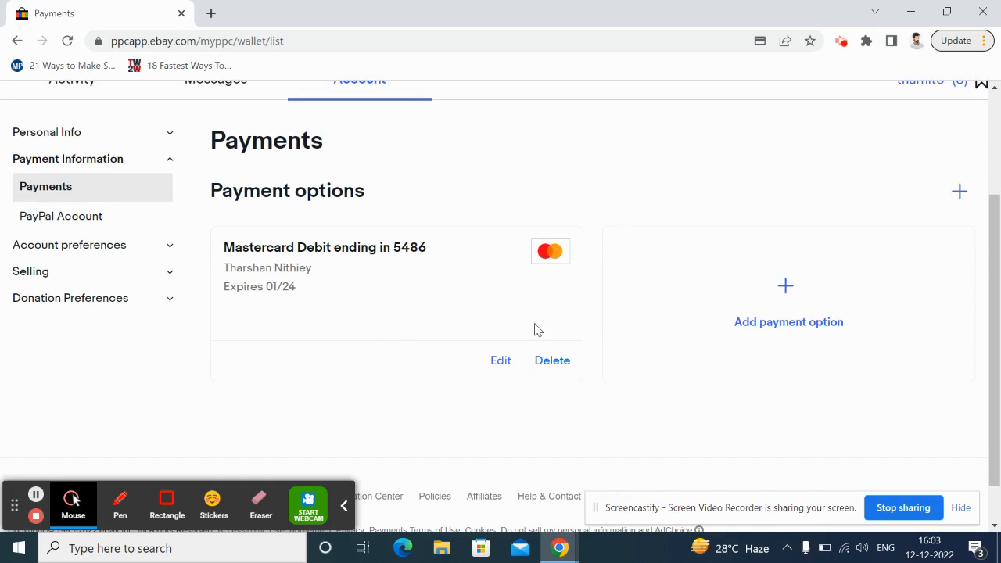
{"action": "mouse_move", "coordinate": [552, 360]}
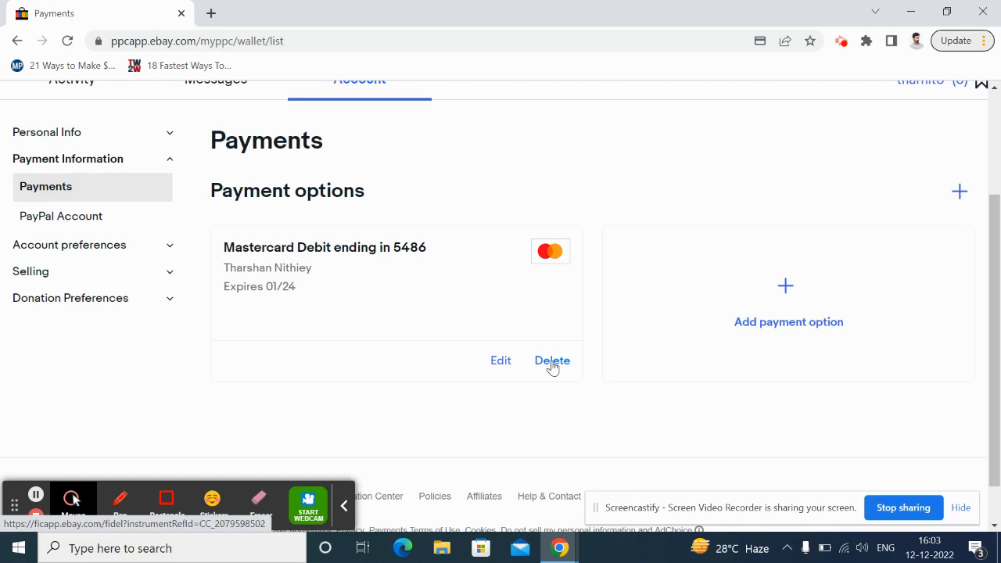
{"action": "left_click", "coordinate": [551, 361]}
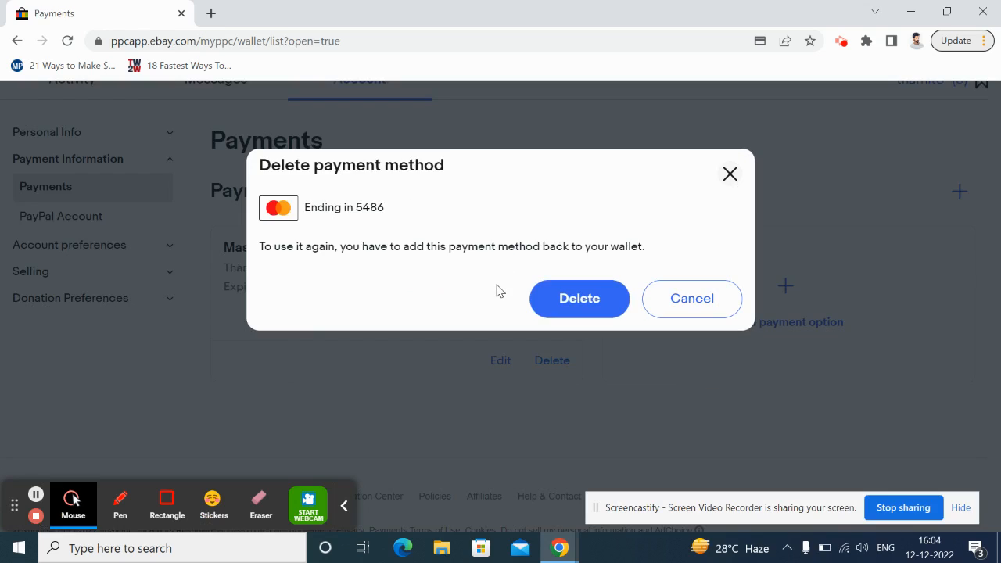
{"action": "mouse_move", "coordinate": [332, 262]}
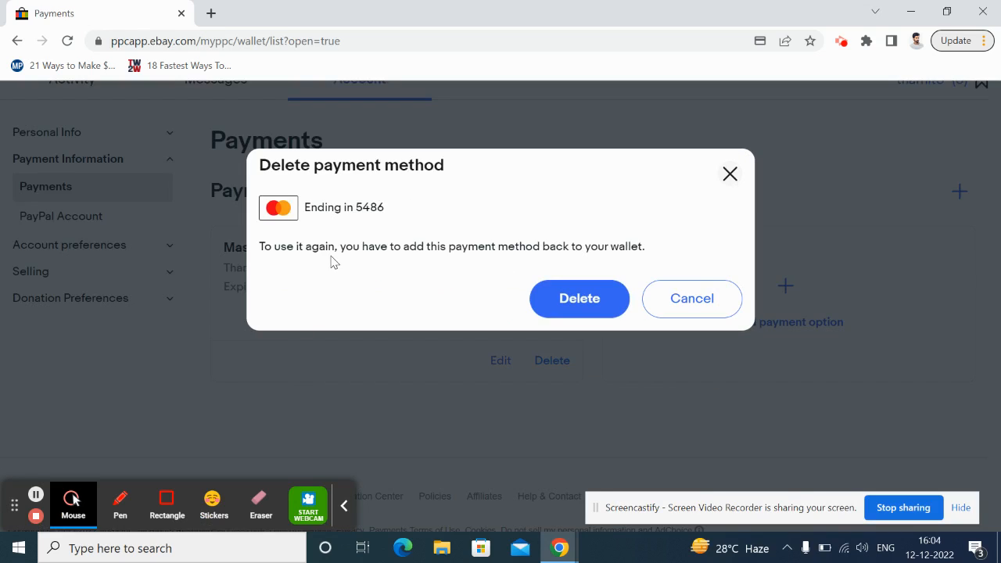
{"action": "mouse_move", "coordinate": [309, 223]}
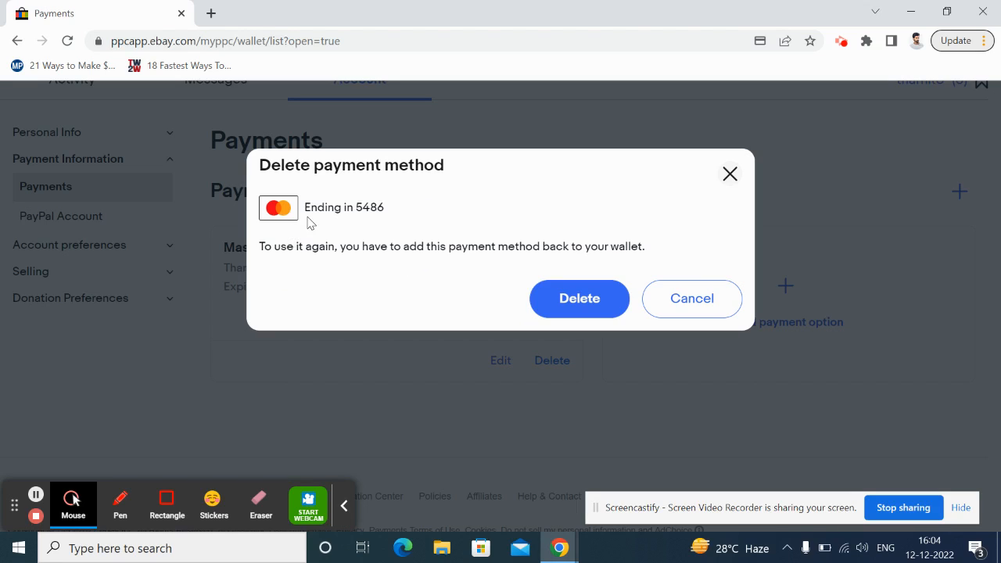
{"action": "mouse_move", "coordinate": [426, 260]}
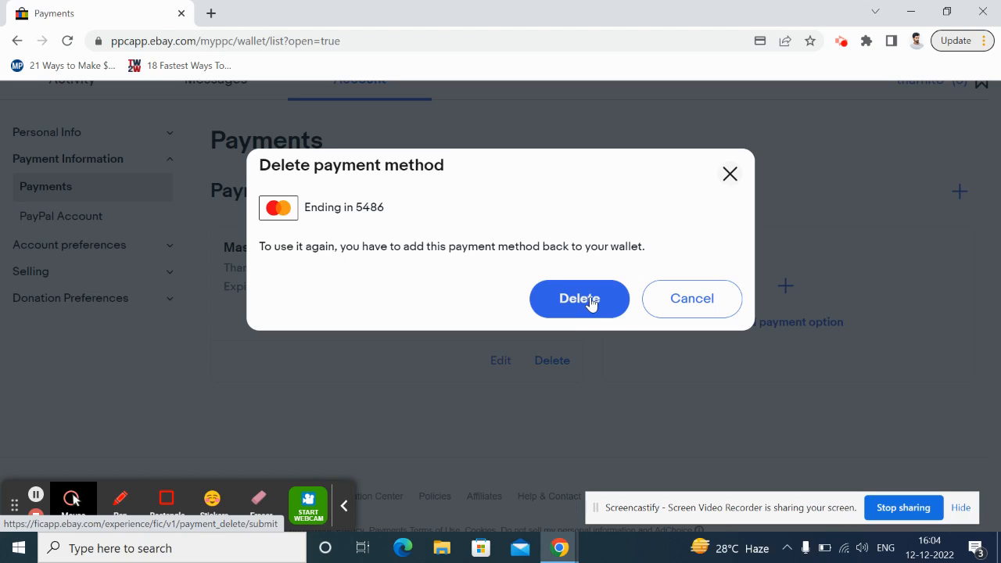
{"action": "left_click", "coordinate": [578, 298]}
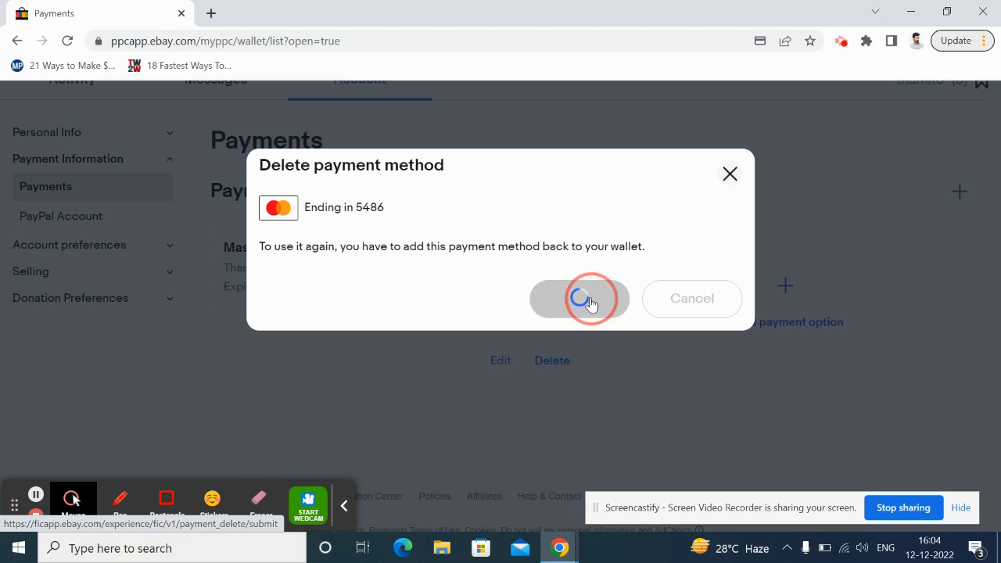
Confirm the deletion and scroll to verify no saved cards remain in Payment options
{"action": "left_click", "coordinate": [579, 298]}
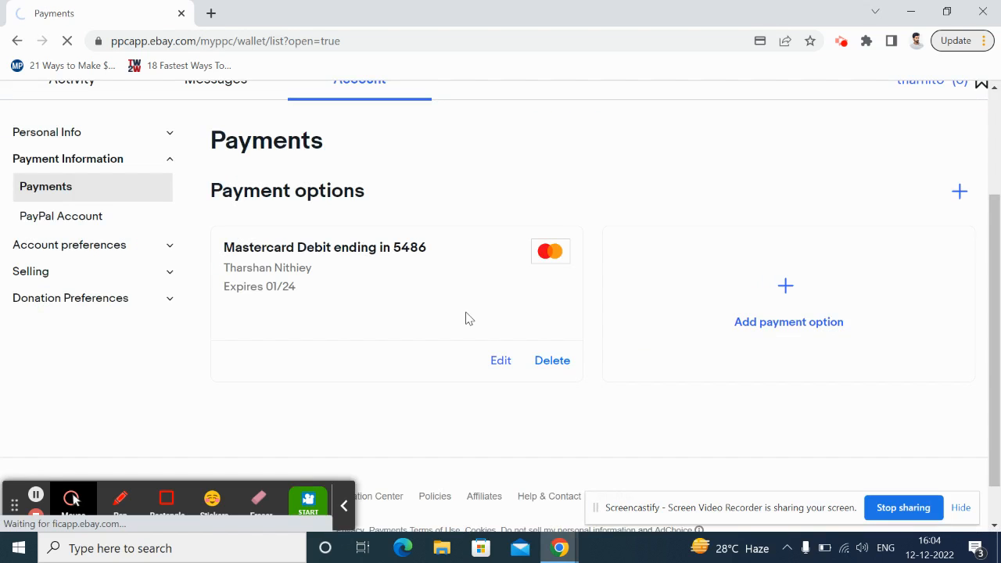
{"action": "left_click", "coordinate": [552, 361]}
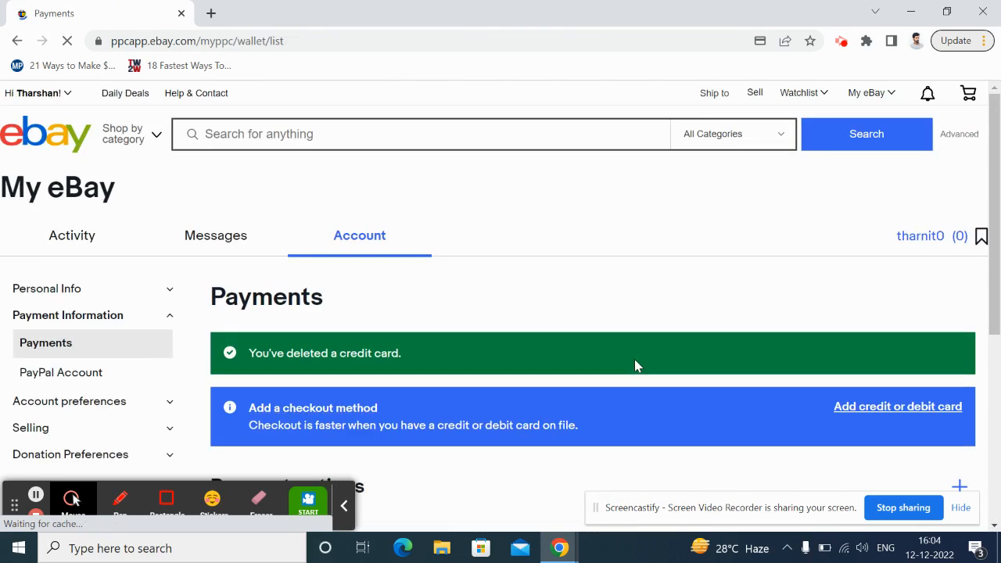
{"action": "scroll", "scroll_direction": "down", "scroll_amount": 3}
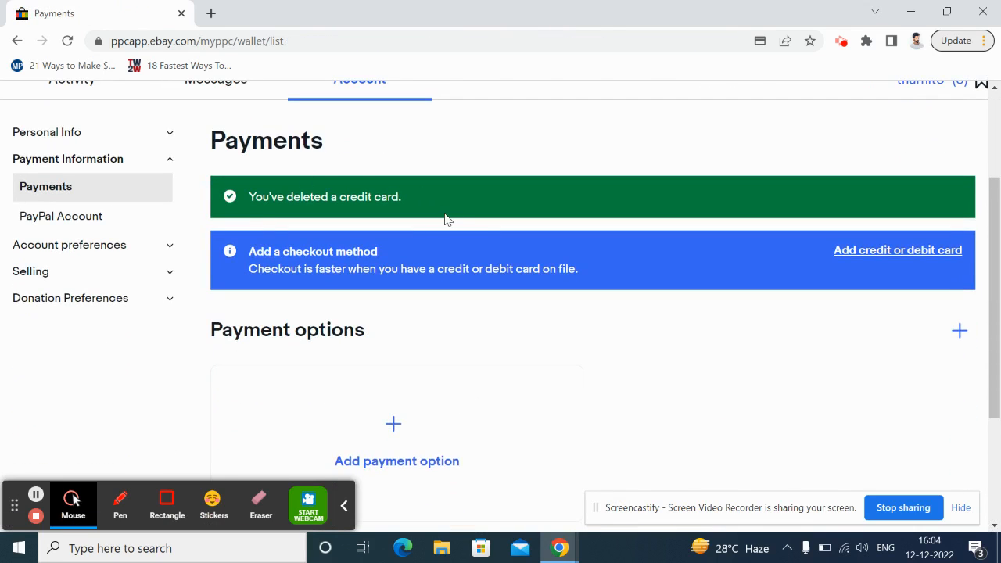